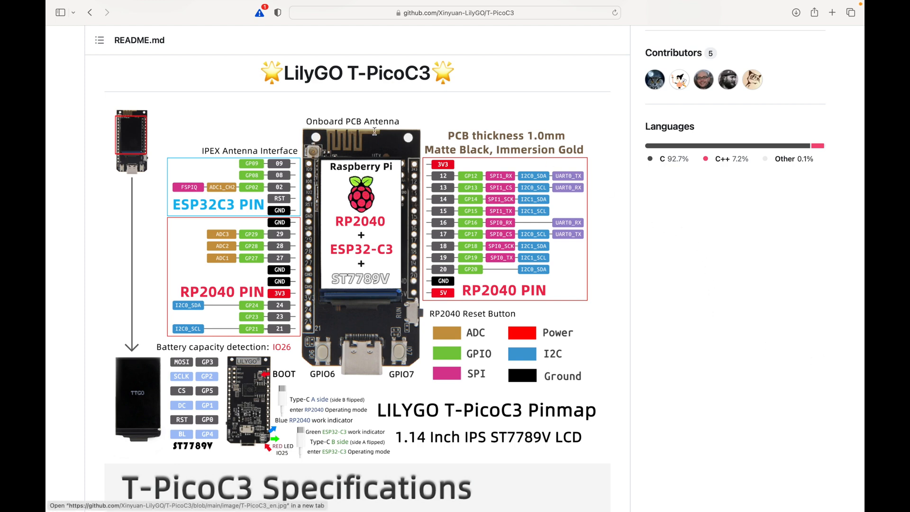
mouse_move(342, 98)
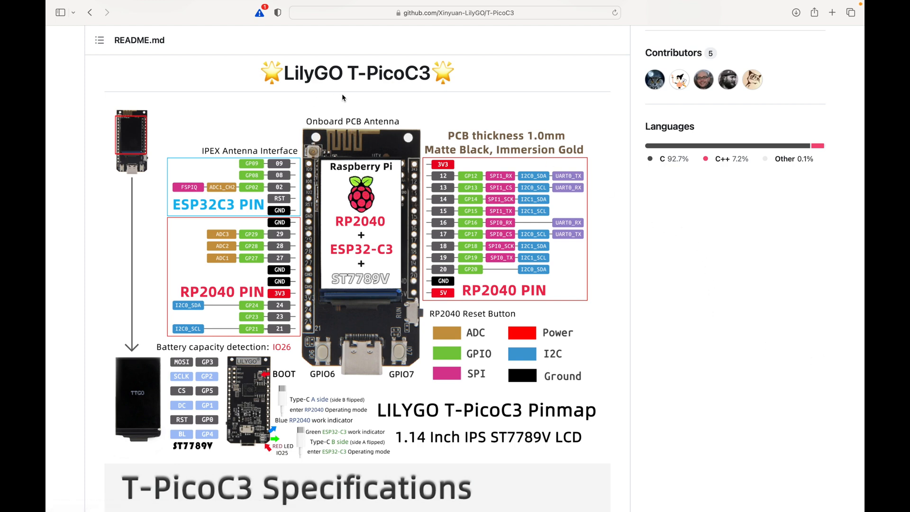
mouse_move(654, 302)
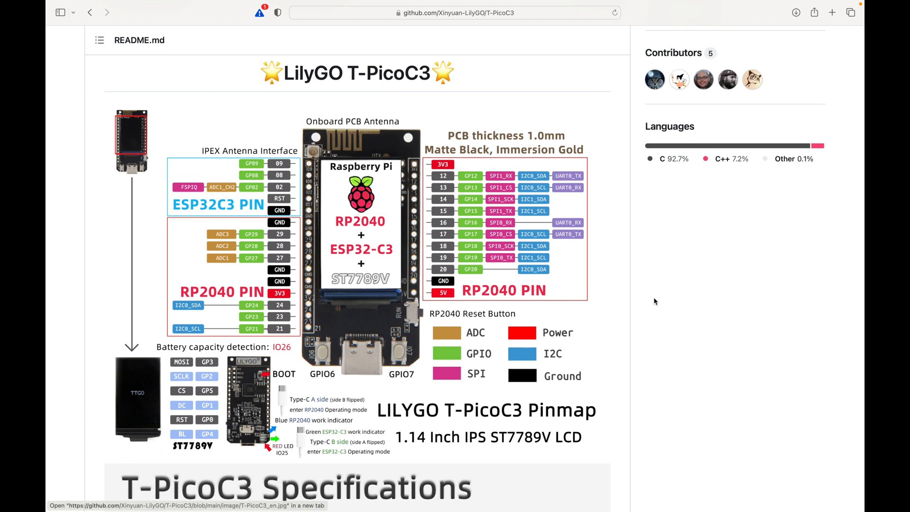
mouse_move(627, 449)
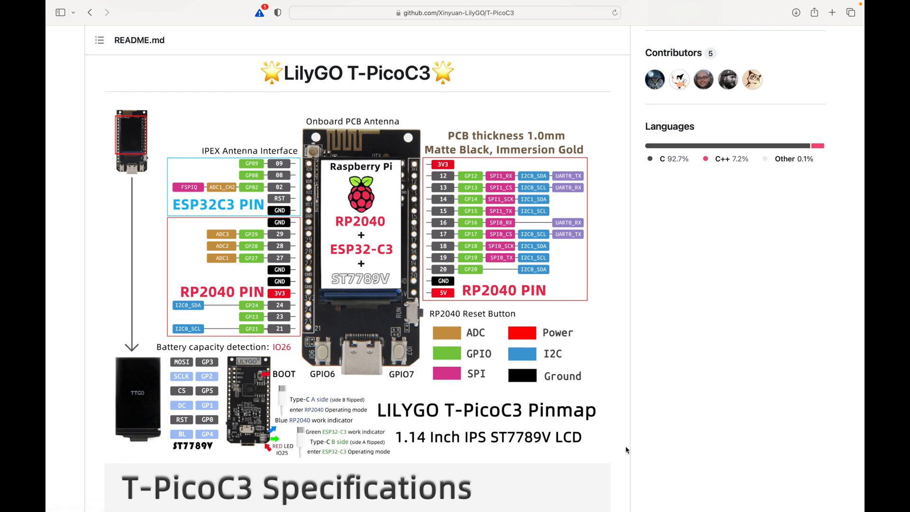
mouse_move(453, 452)
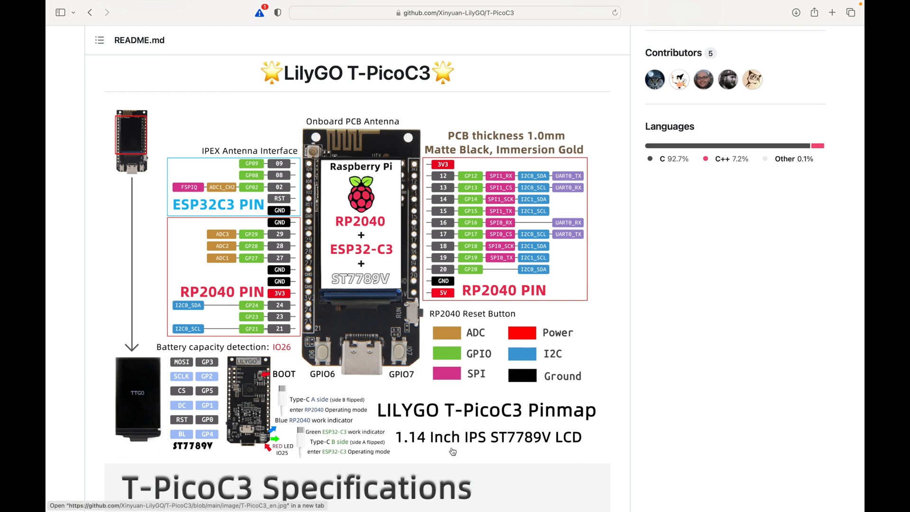
mouse_move(341, 436)
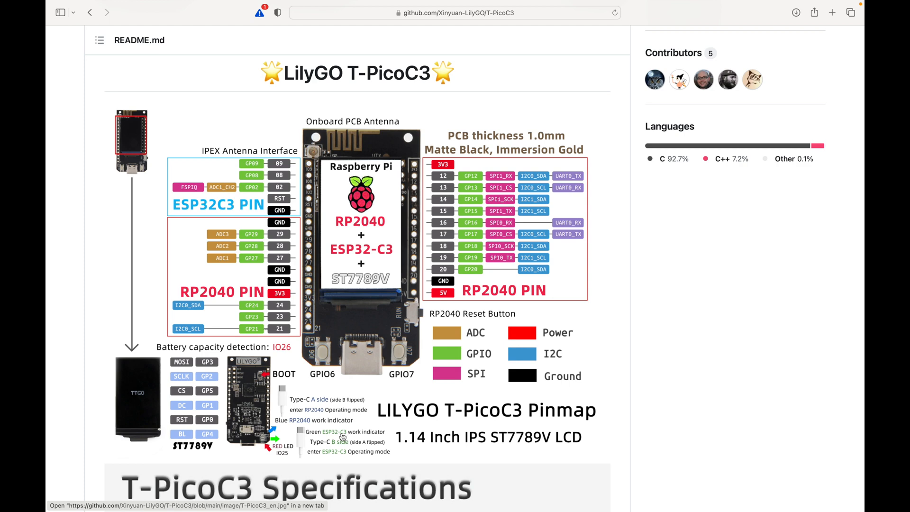
mouse_move(354, 444)
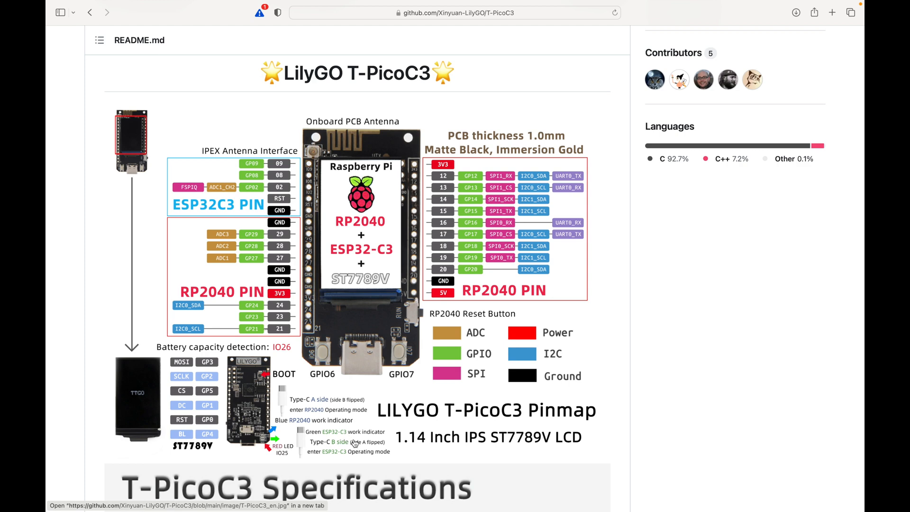
mouse_move(349, 456)
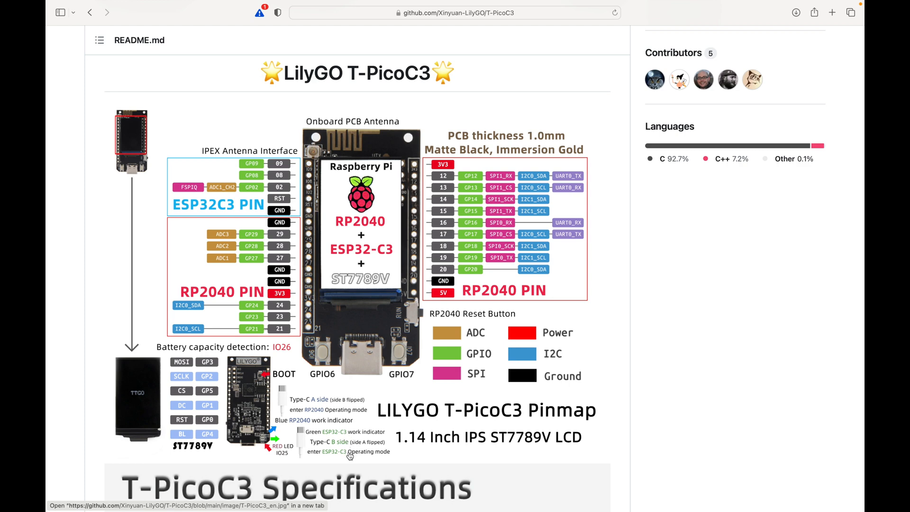
mouse_move(322, 426)
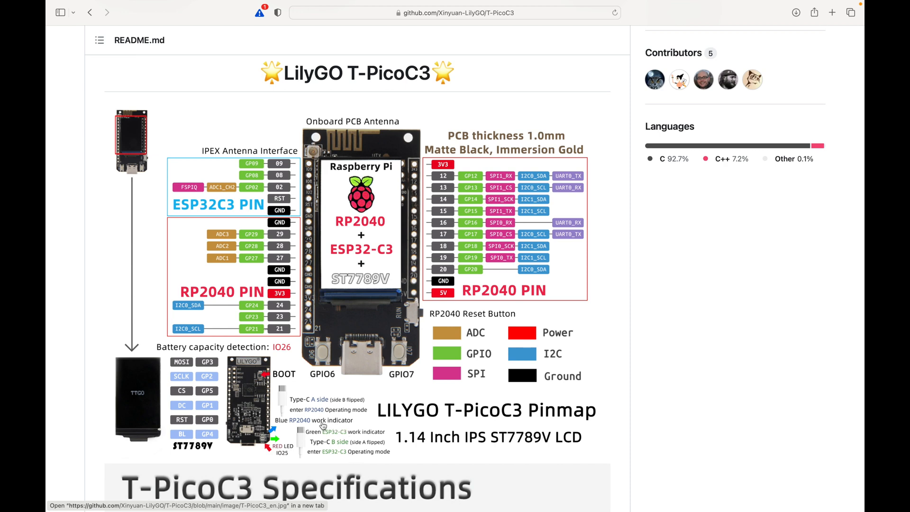
mouse_move(205, 208)
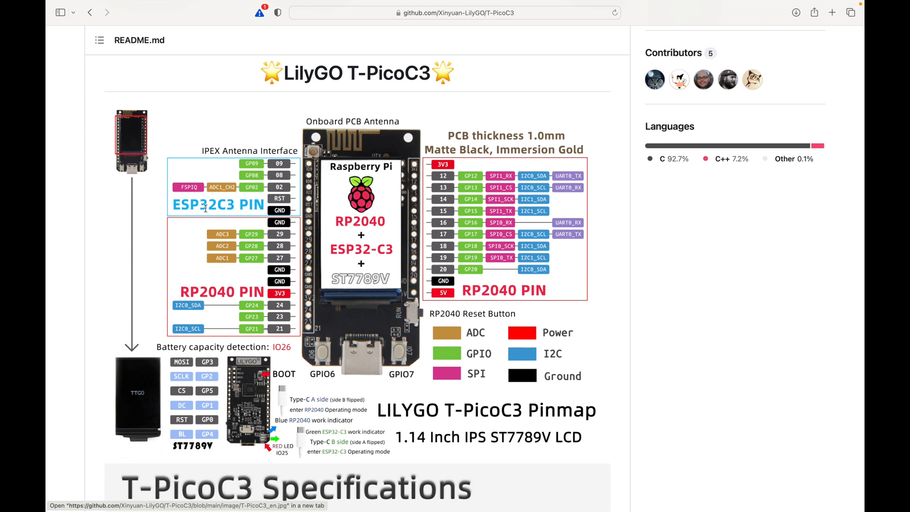
mouse_move(169, 291)
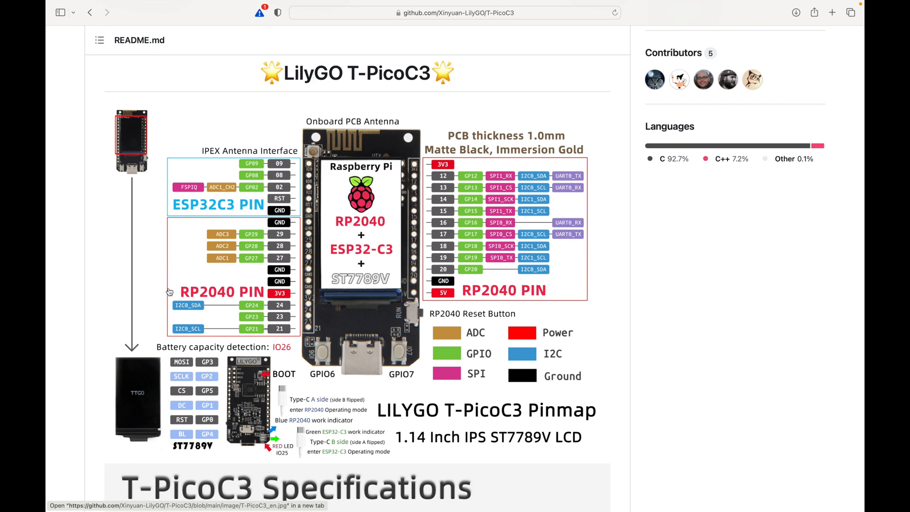
mouse_move(390, 319)
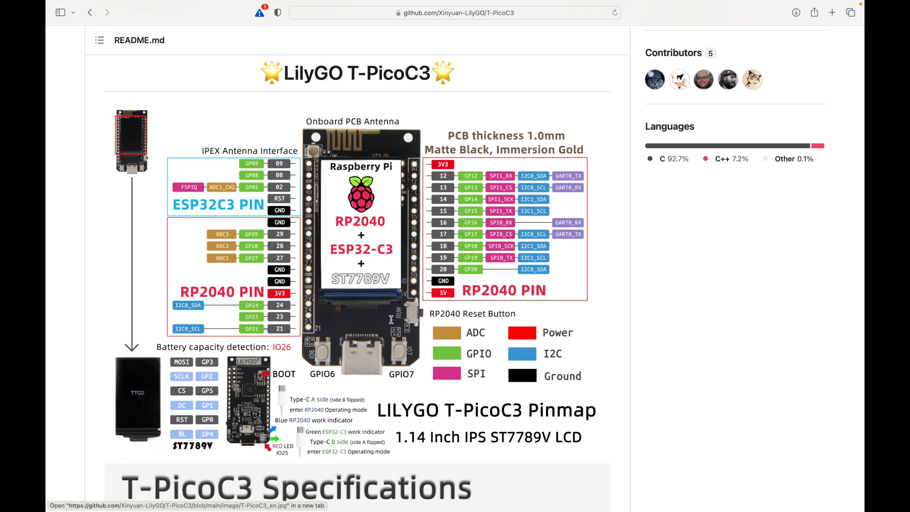
mouse_move(486, 338)
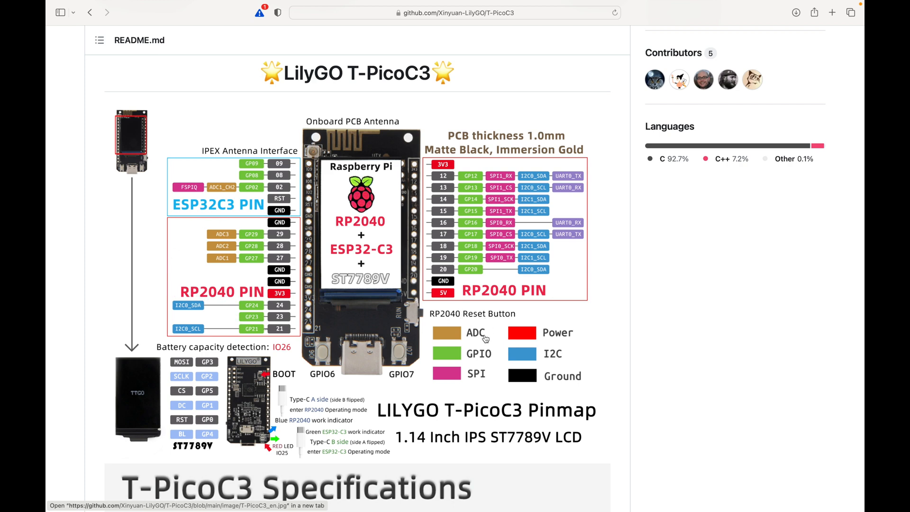
mouse_move(453, 406)
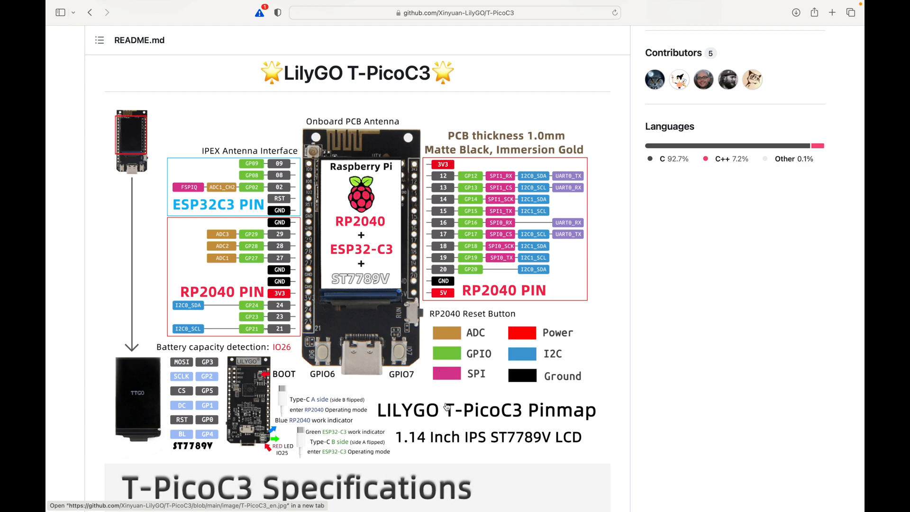
mouse_move(339, 387)
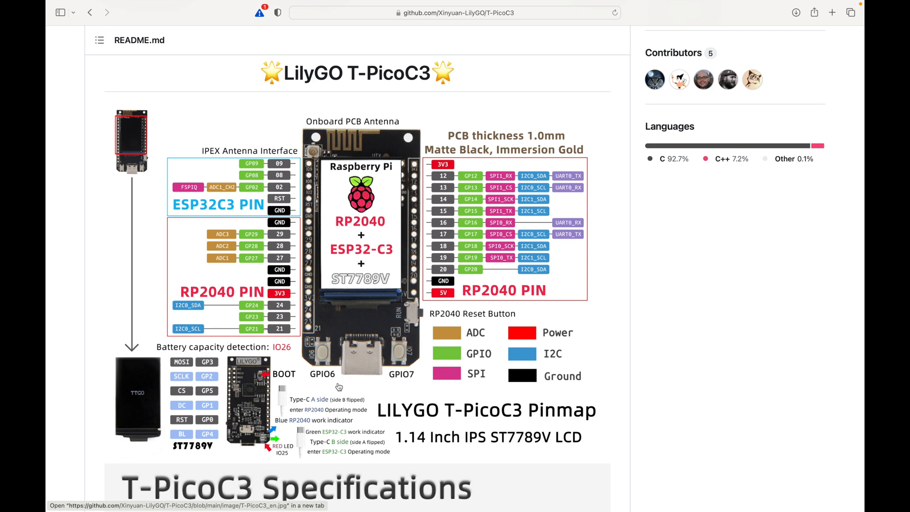
mouse_move(292, 381)
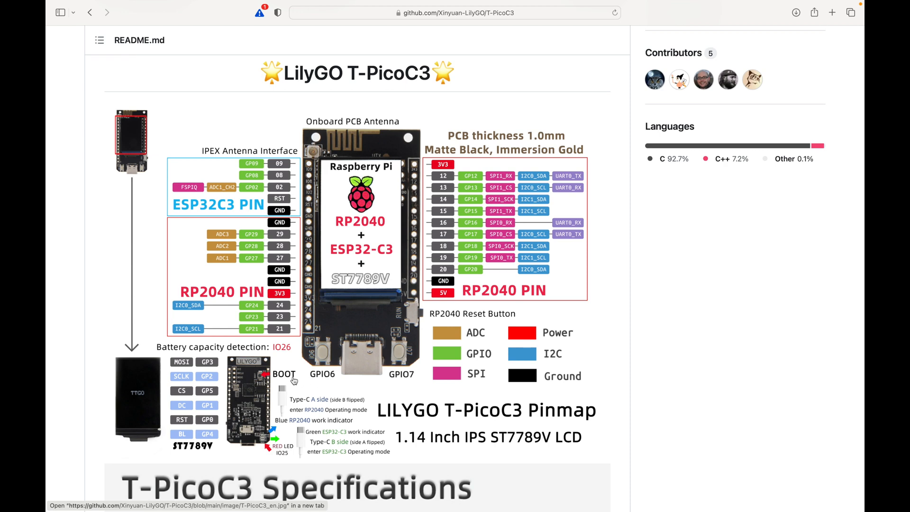
mouse_move(267, 419)
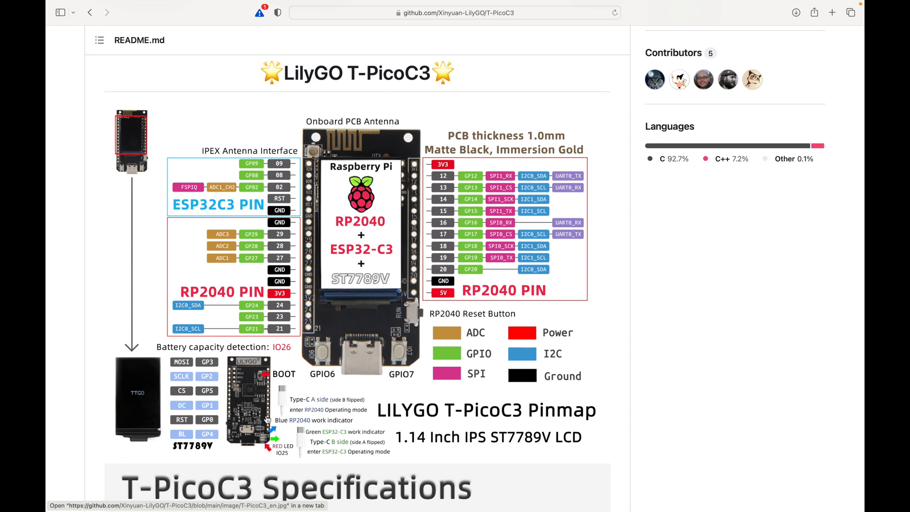
mouse_move(273, 441)
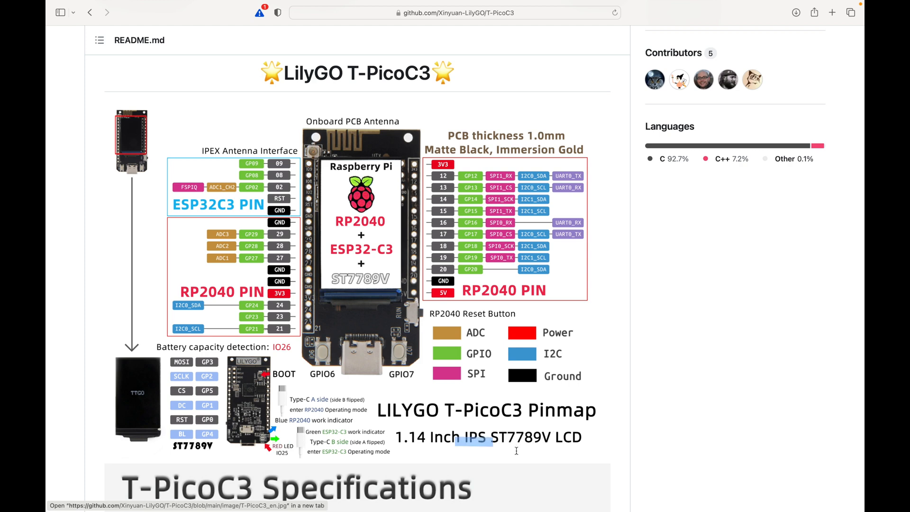
mouse_move(695, 447)
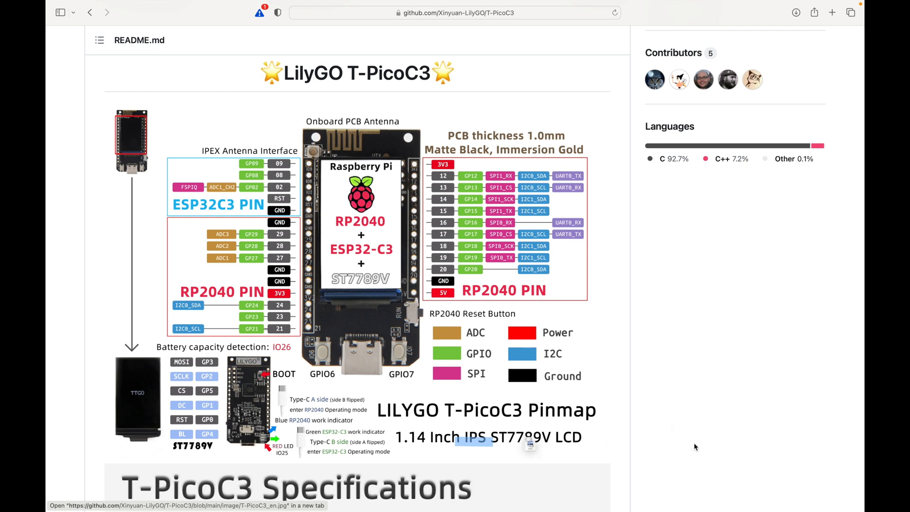
mouse_move(536, 451)
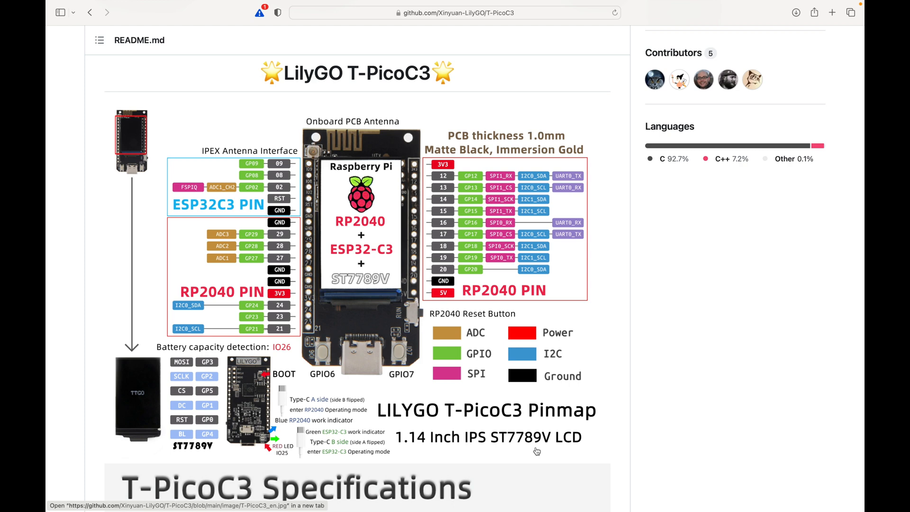
- Scroll the T-PicoC3 README down past the pinmap to the Specifications section
scroll("down", 3)
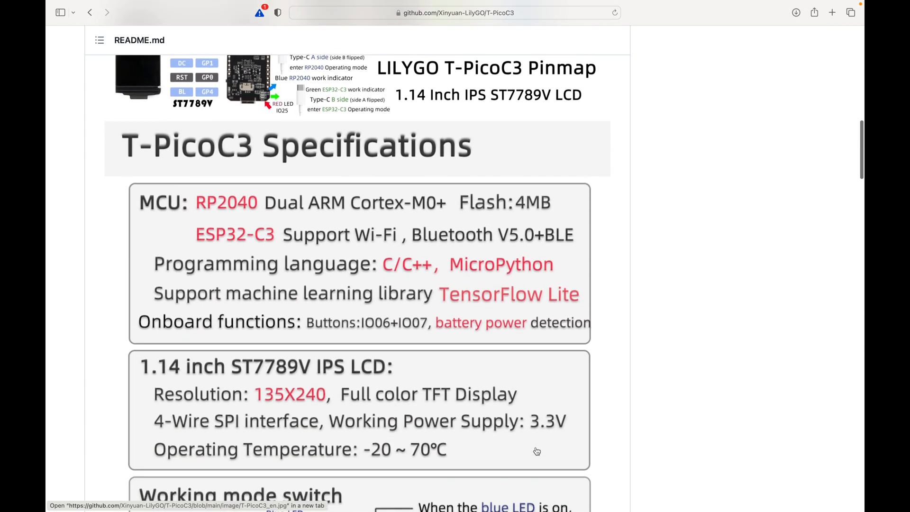
scroll("down", 3)
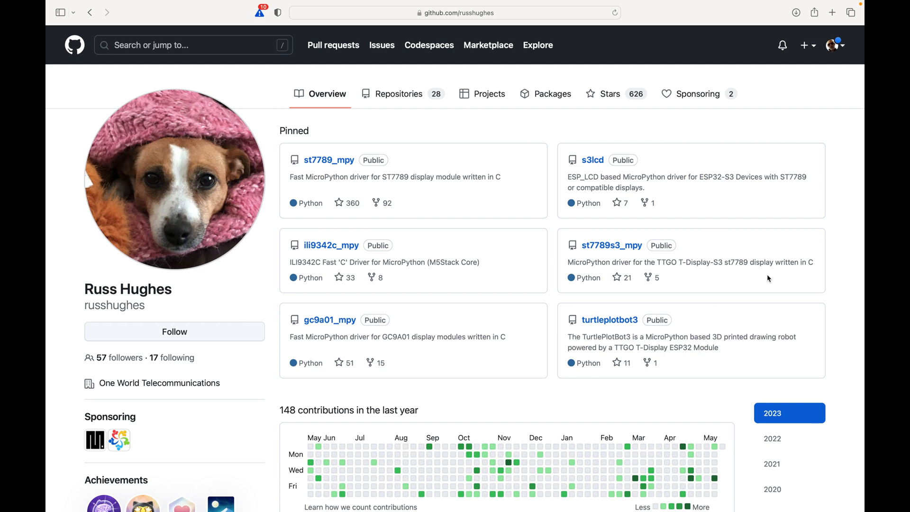
mouse_move(170, 302)
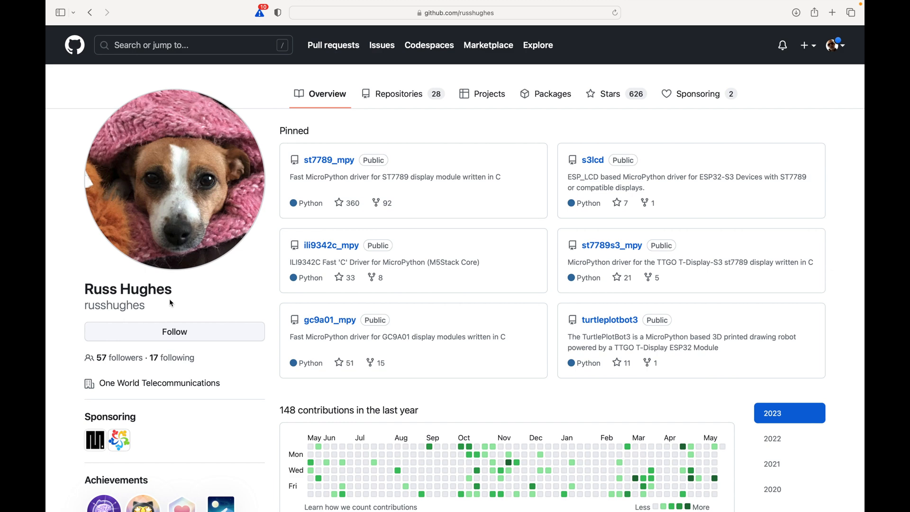
mouse_move(329, 160)
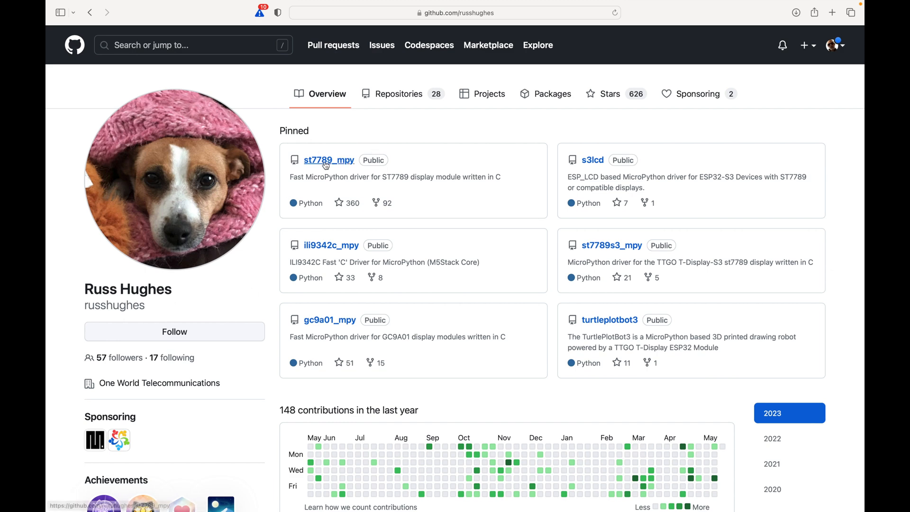
- Open russhughes' pinned st7789_mpy repository from the profile page
scroll("down", 3)
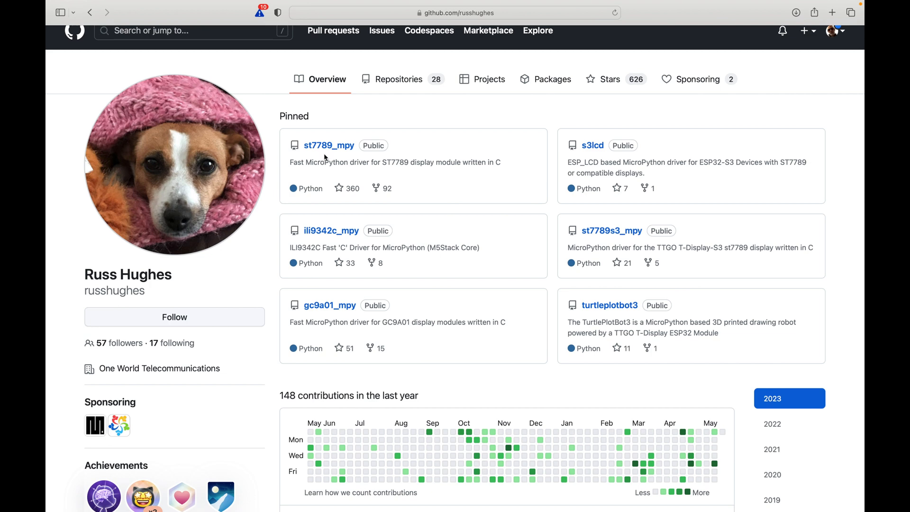
mouse_move(329, 145)
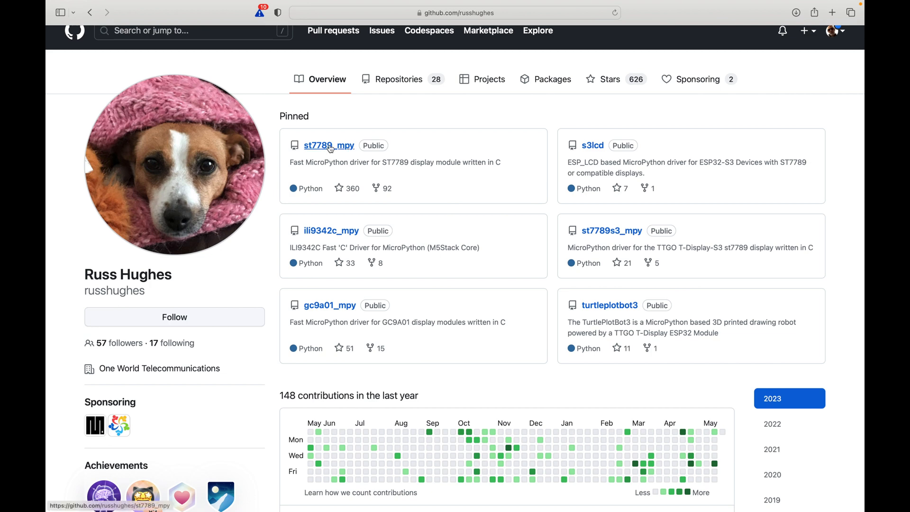
left_click(328, 145)
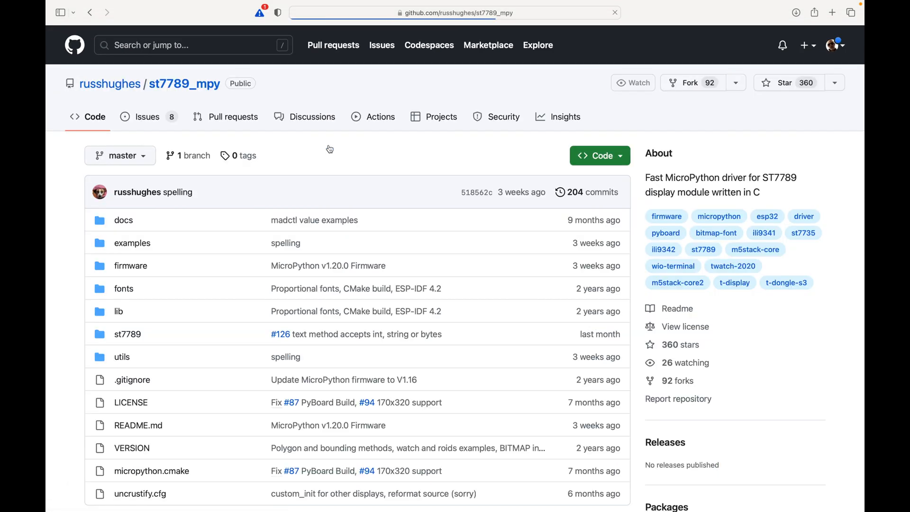